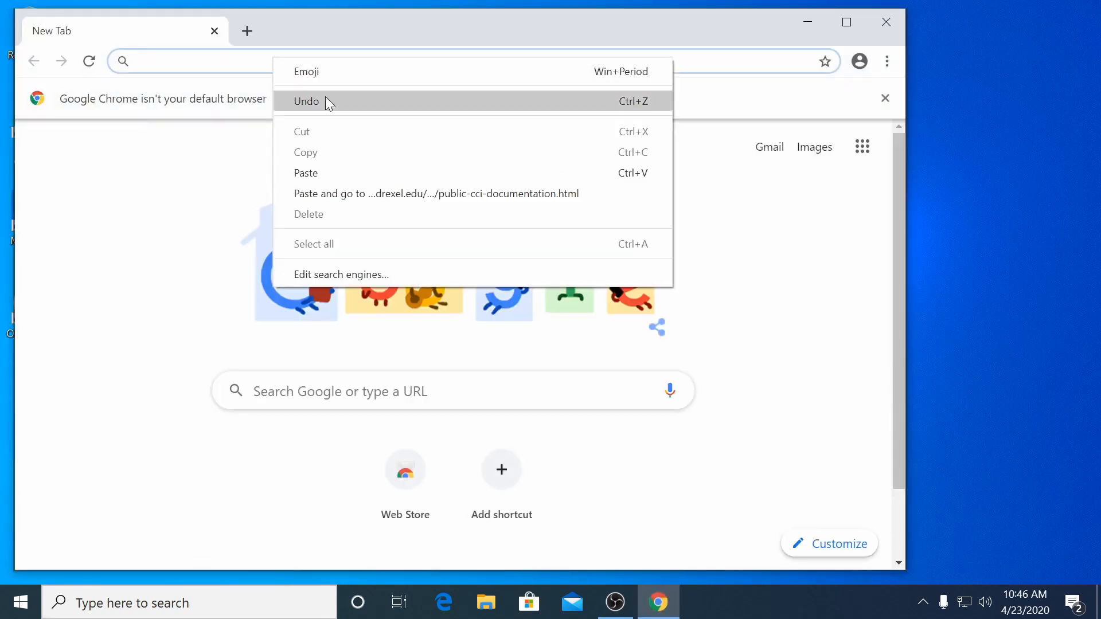
# - Download PuTTY 0.73 from the Tux SSH documentation and install it in the default folder
pyautogui.click(435, 193)
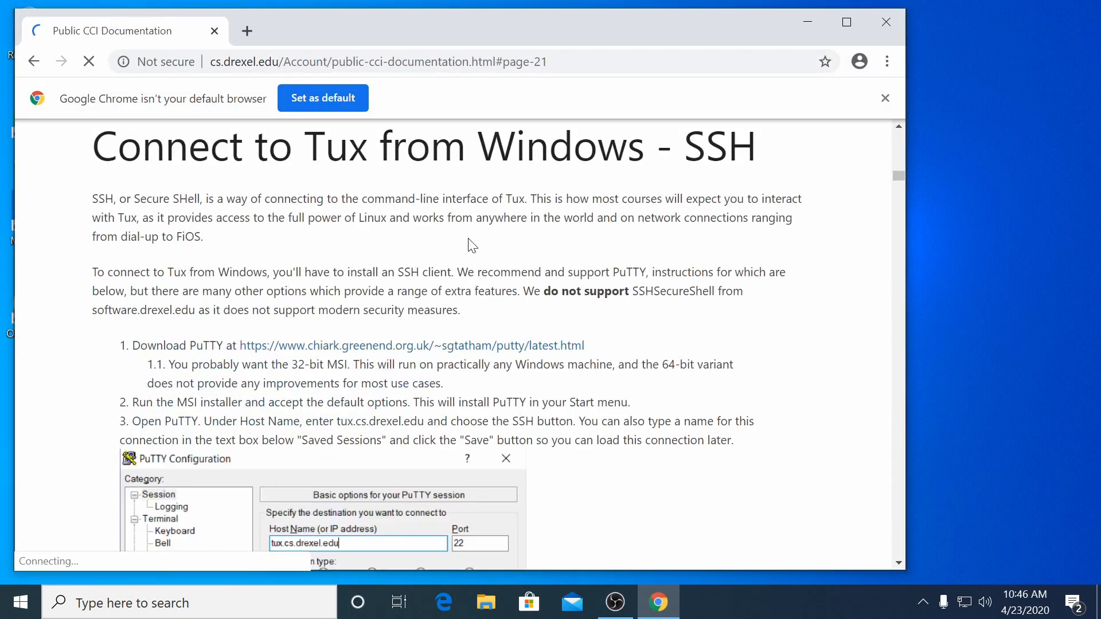
pyautogui.click(410, 346)
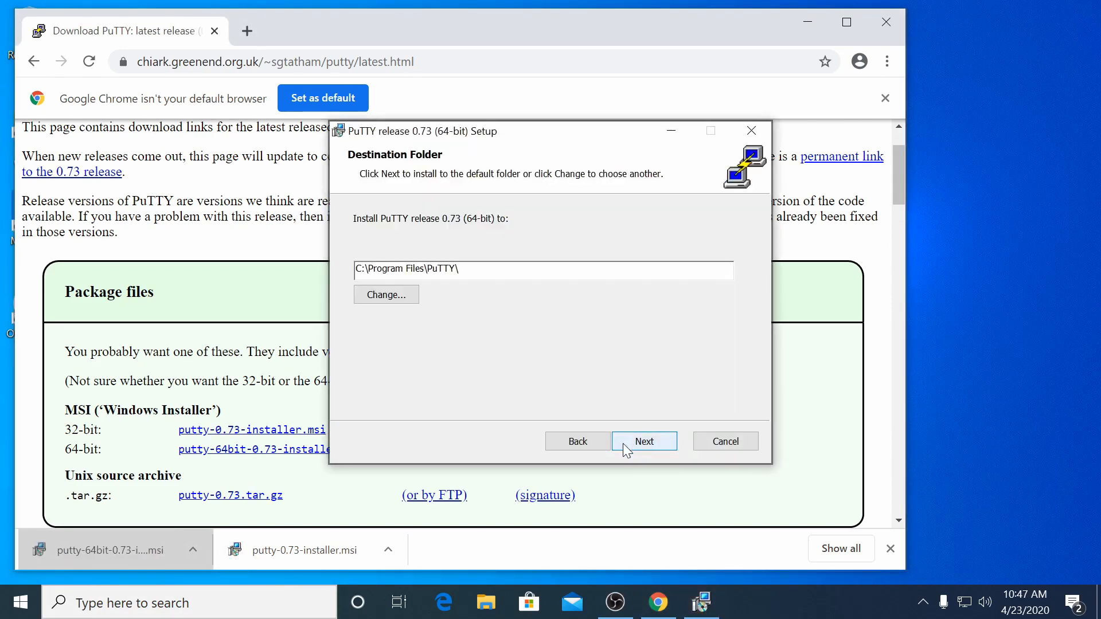
pyautogui.click(644, 441)
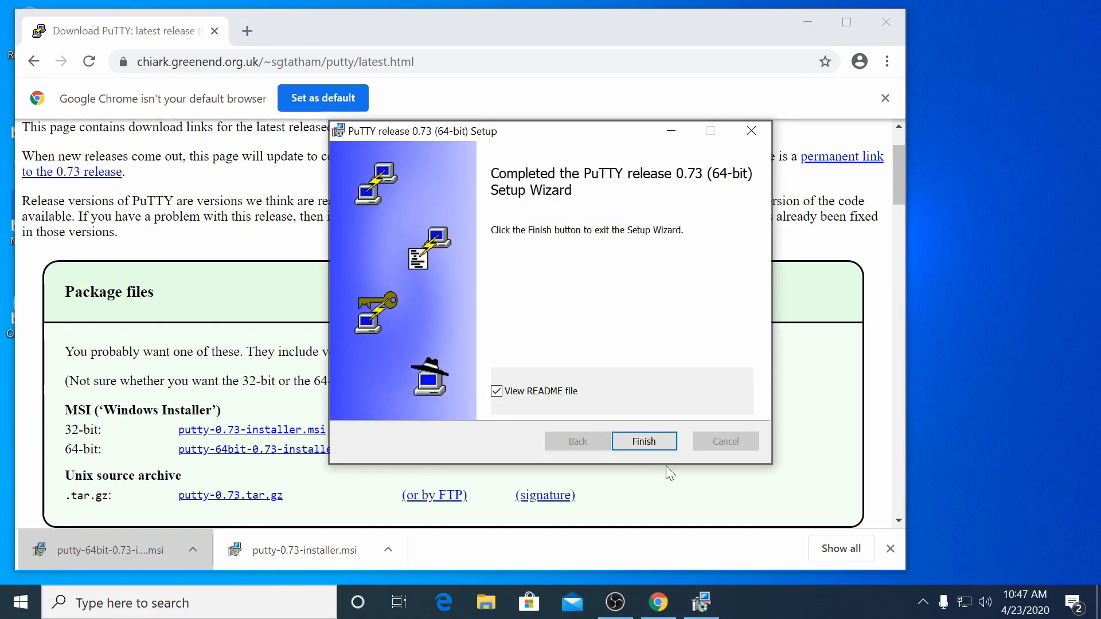
pyautogui.click(644, 441)
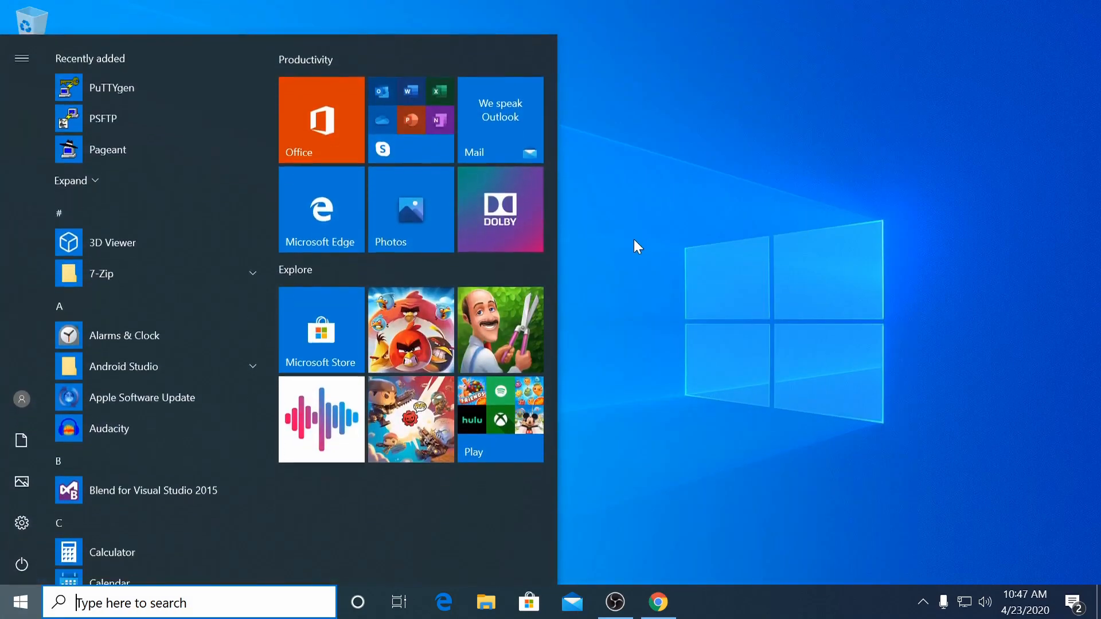
# - Launch PuTTY, enter tux.cs.drexel.edu as the host, and show the Connection > Data page
pyautogui.write('putty')
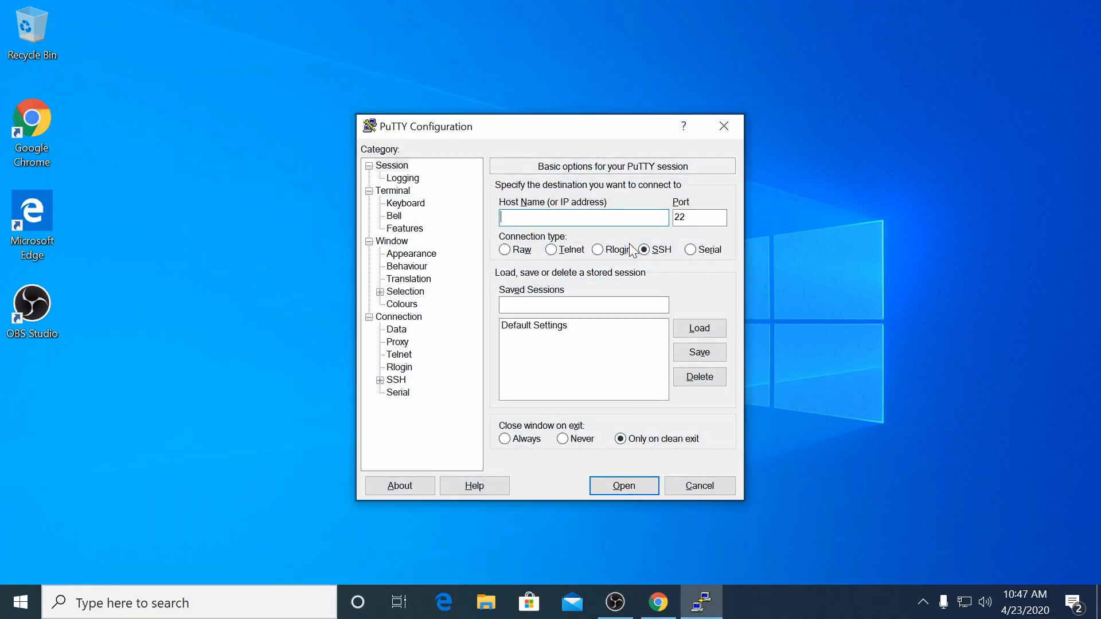
pyautogui.write('tux')
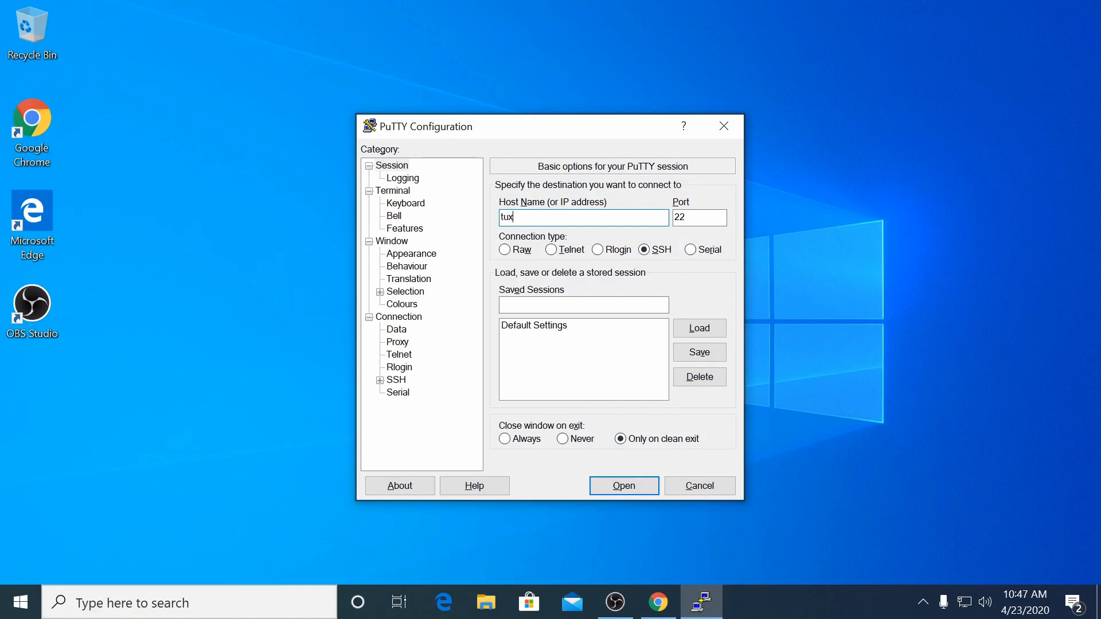
pyautogui.write('.cs.drexel.edu')
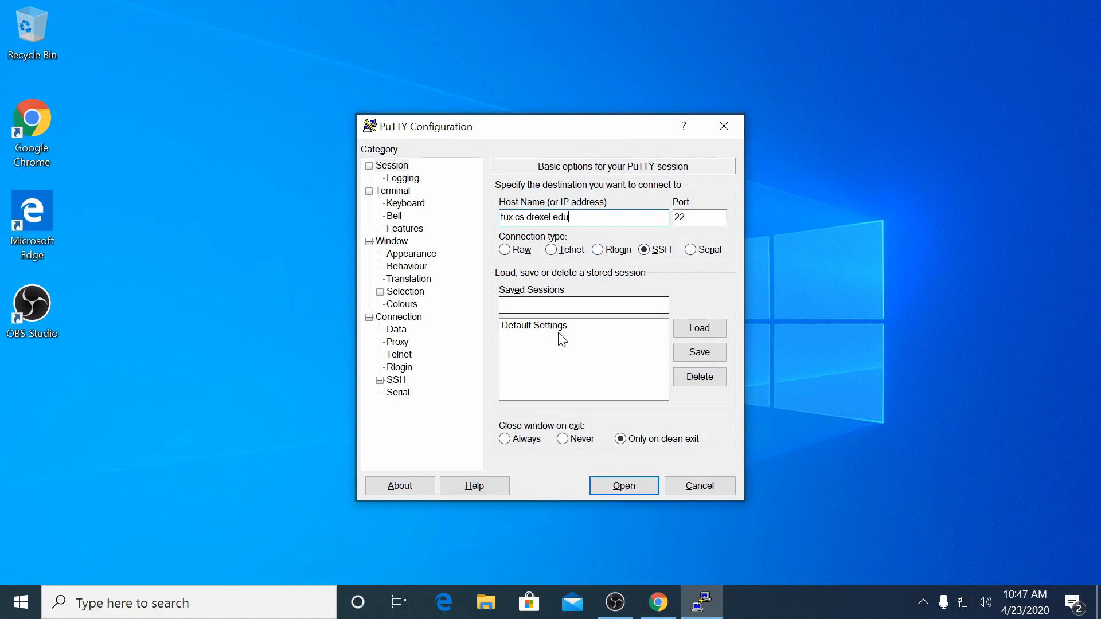
pyautogui.click(396, 329)
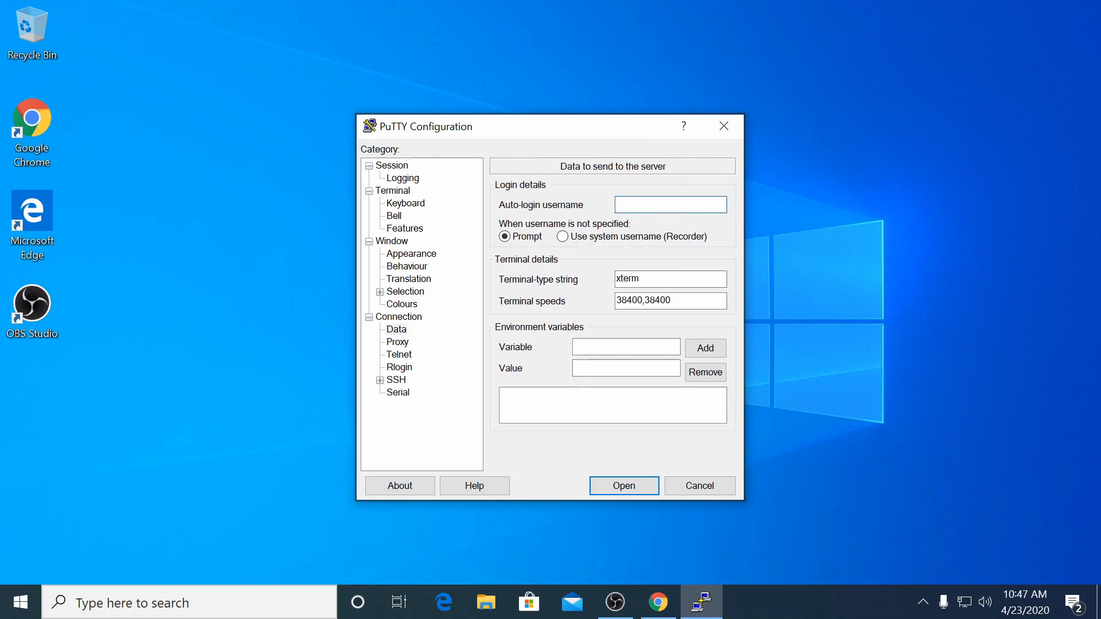
pyautogui.write('bjb3')
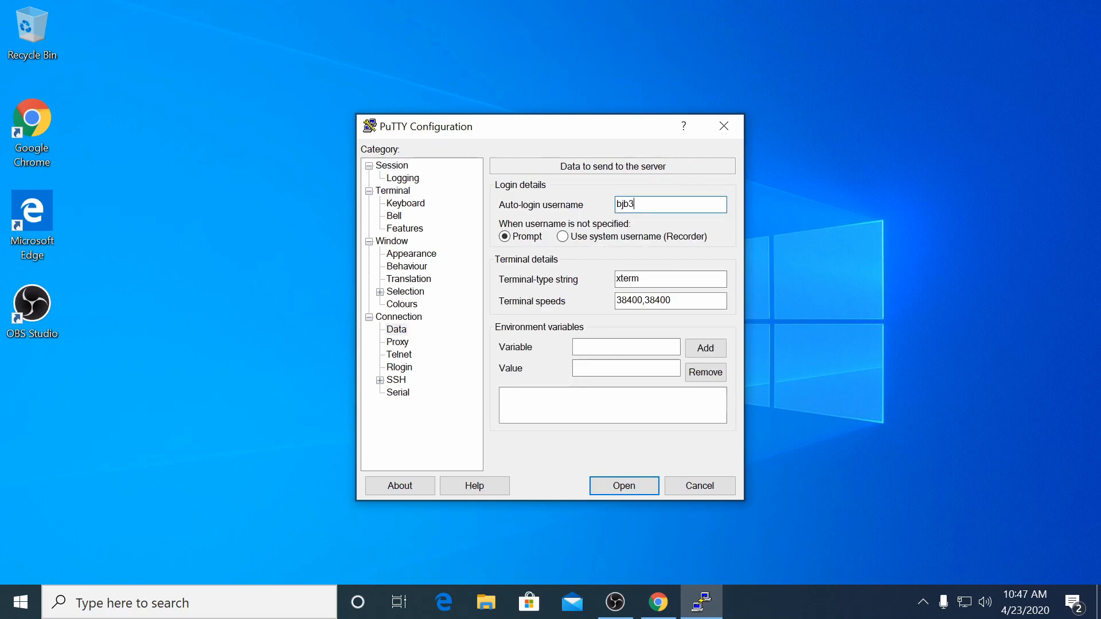
pyautogui.write('44')
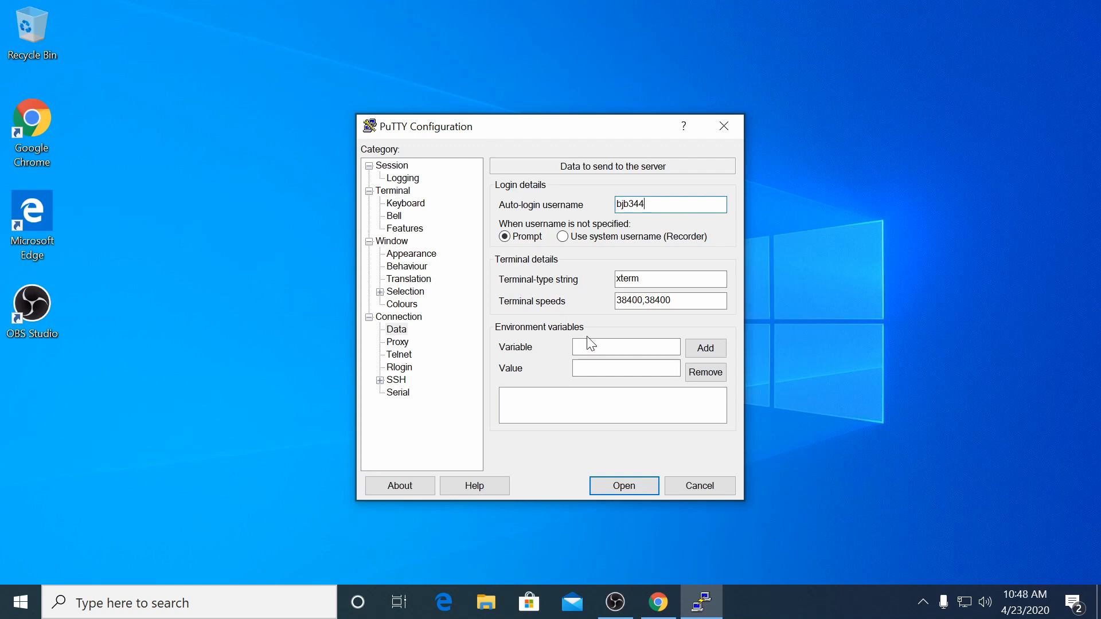
pyautogui.moveTo(437, 313)
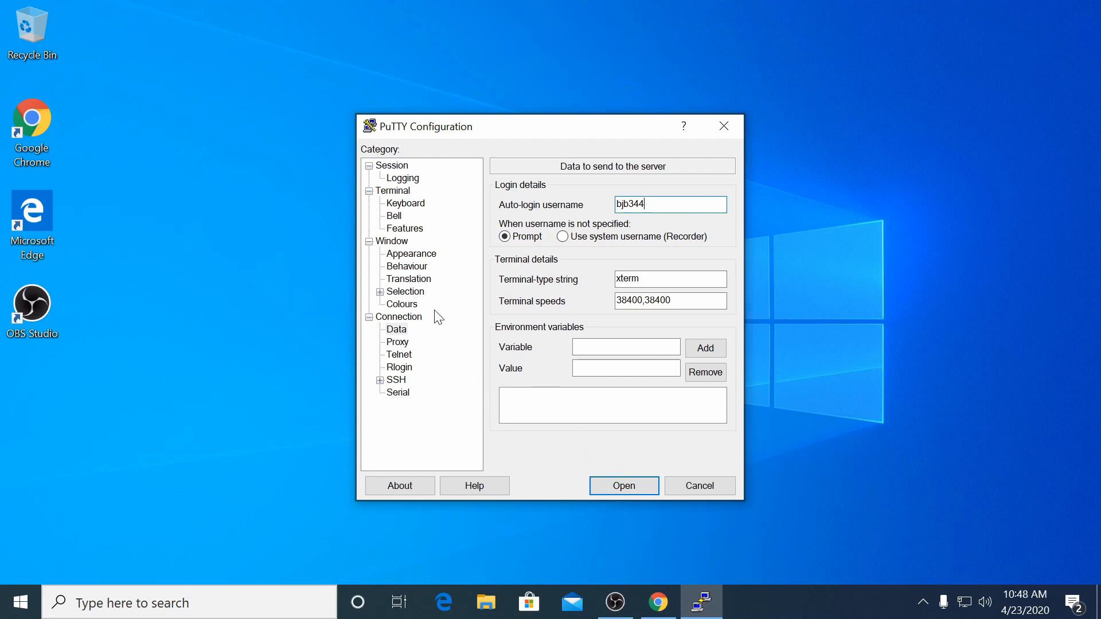
pyautogui.moveTo(401, 176)
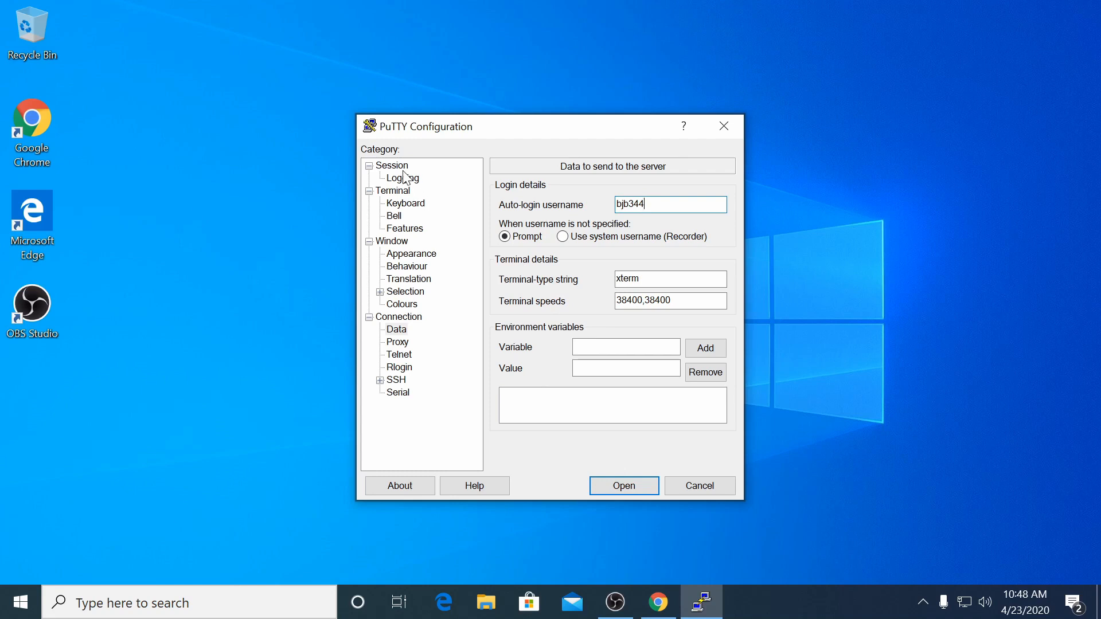
# - Save the configuration as a session named 'Tux' and open it
pyautogui.click(392, 165)
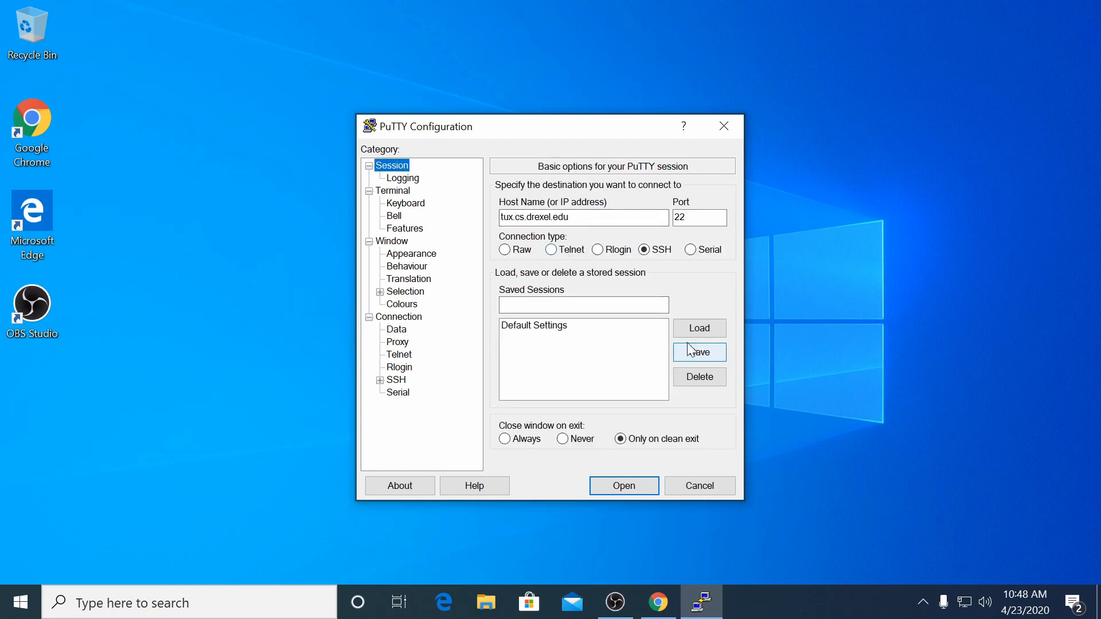
pyautogui.click(583, 304)
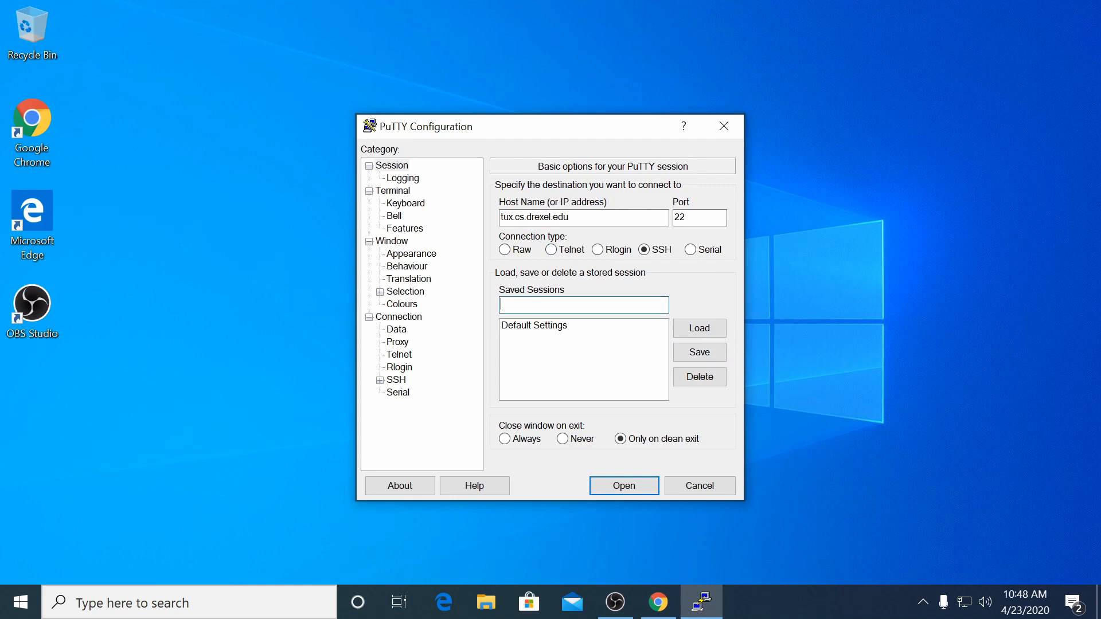
pyautogui.write('T')
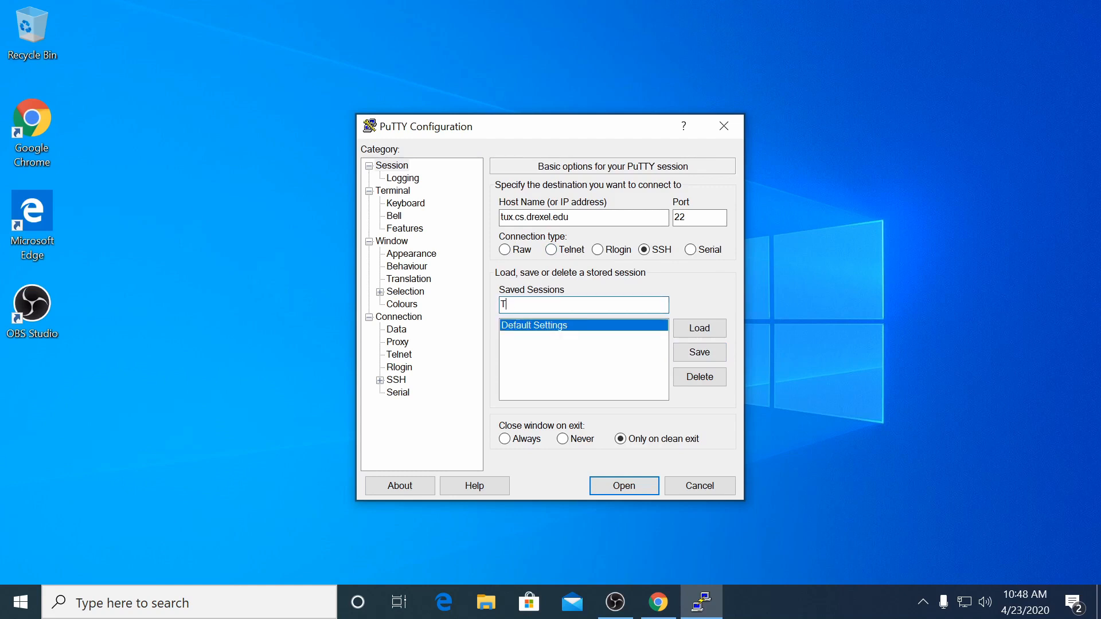
pyautogui.write('ux')
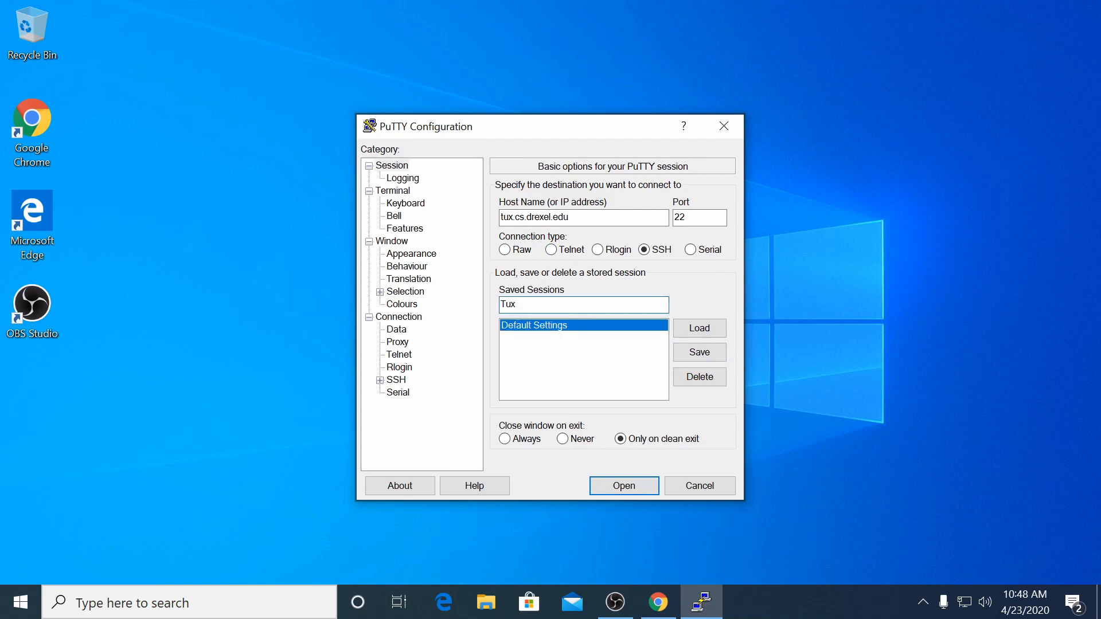
pyautogui.click(699, 352)
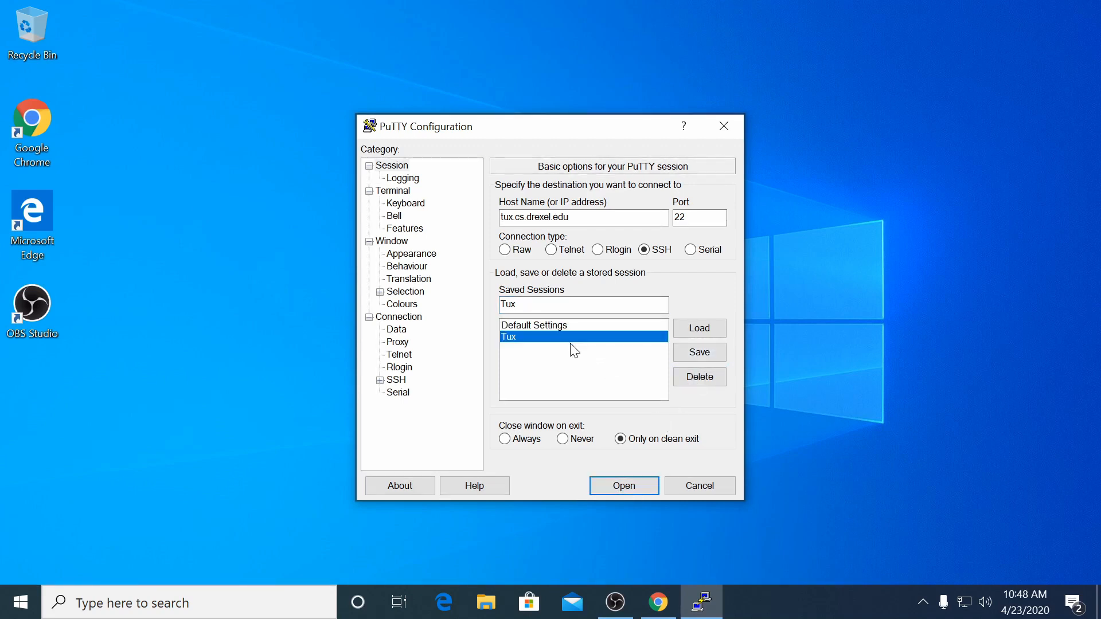
pyautogui.click(624, 486)
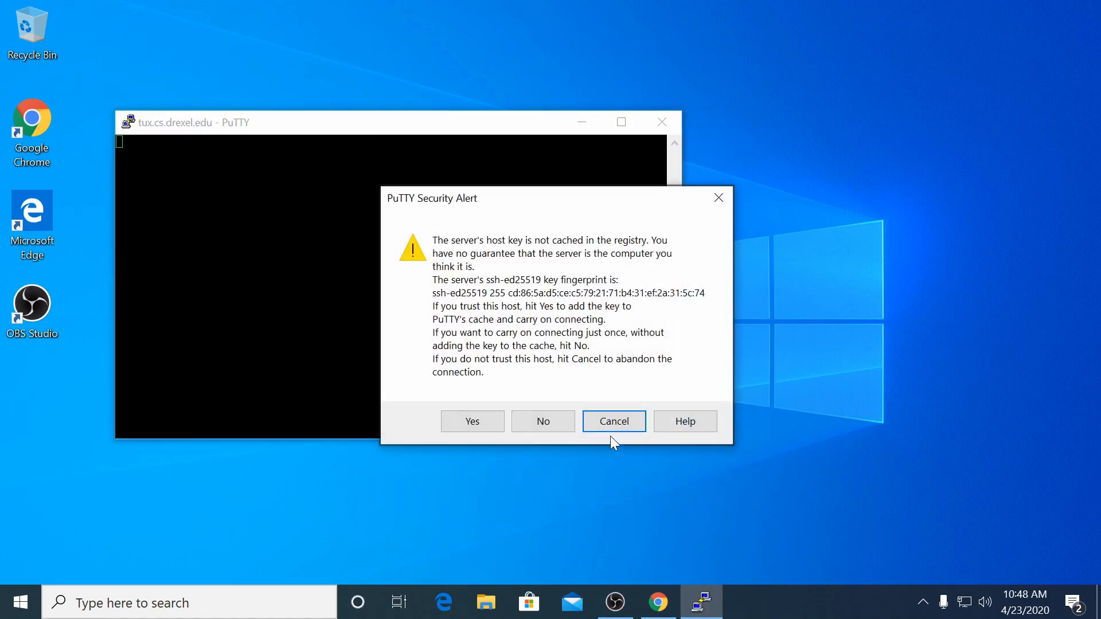
# - Accept the server's host key and focus the terminal to enter the password
pyautogui.click(471, 422)
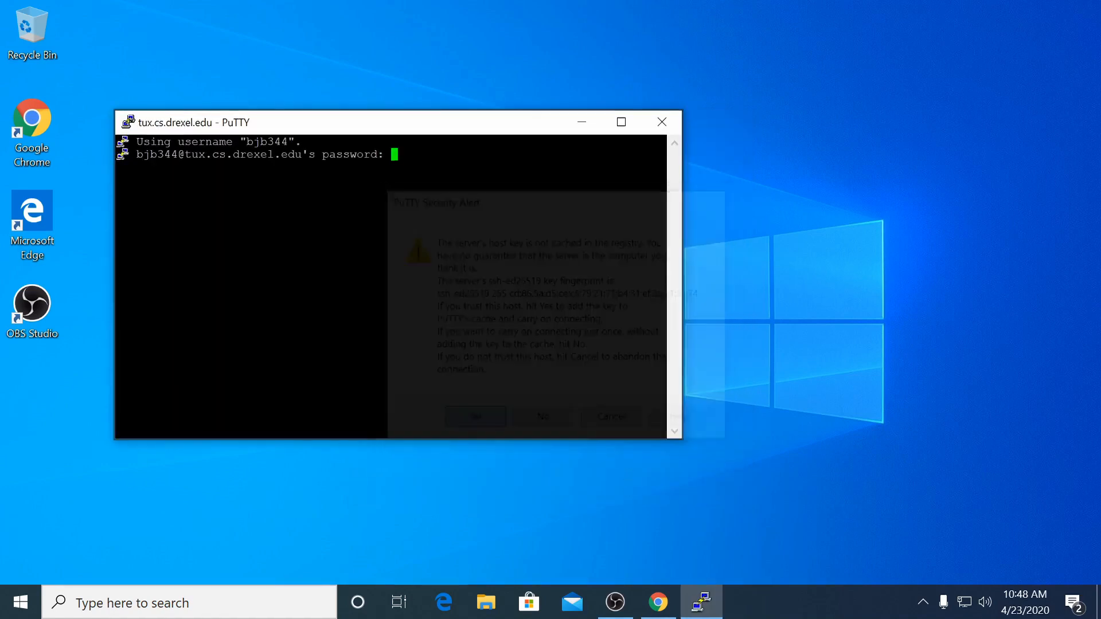
pyautogui.click(475, 416)
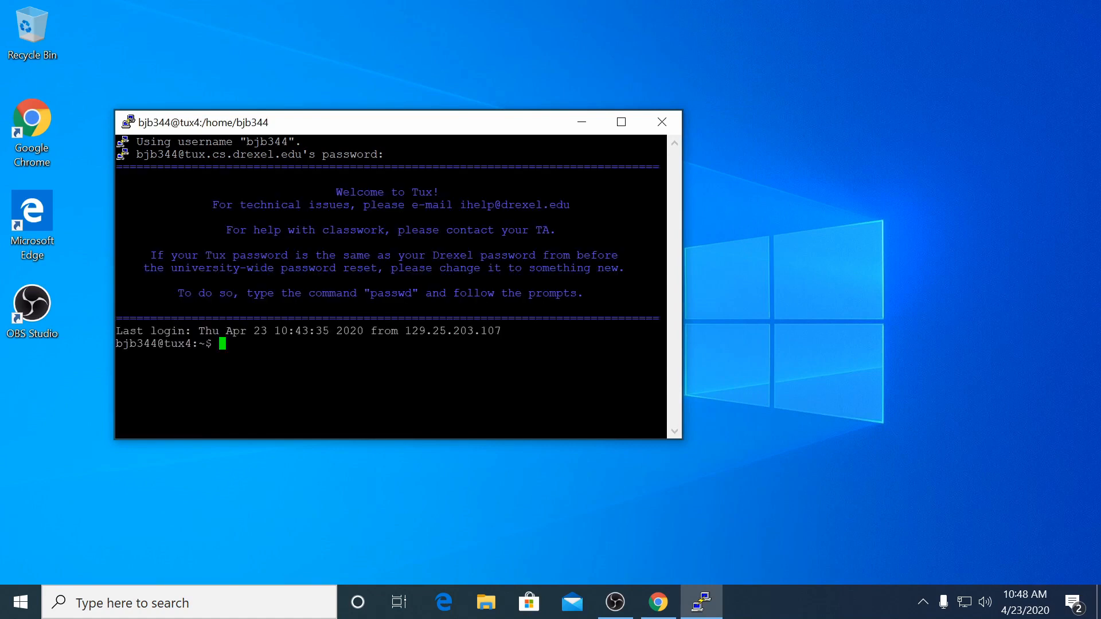
# - Change the account password with passwd, then type exit at the prompt
pyautogui.write('passwd')
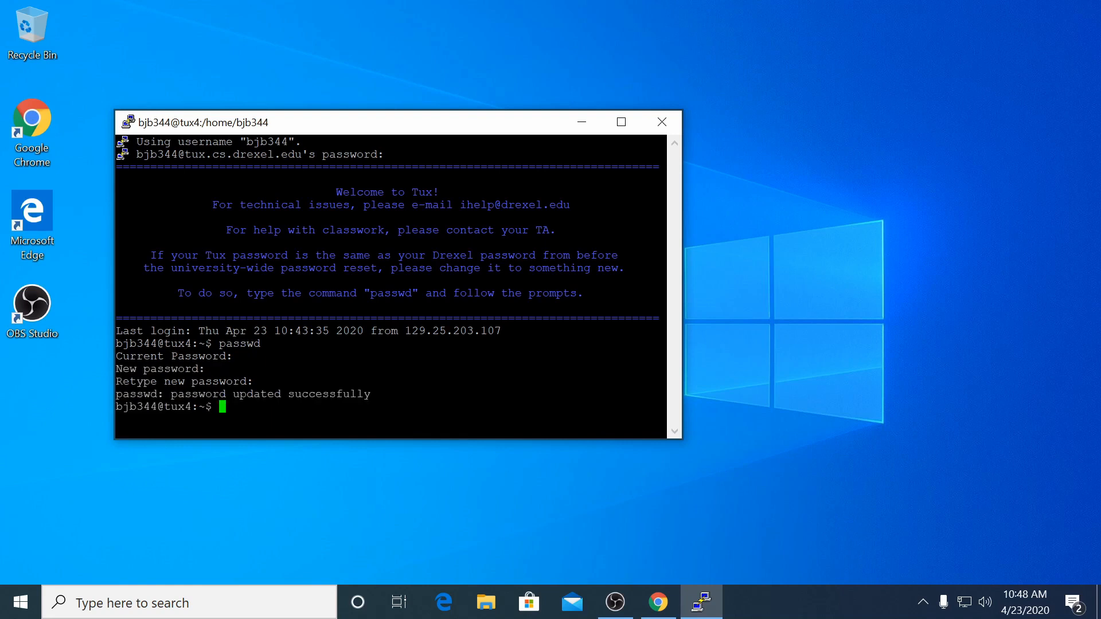
pyautogui.write('w')
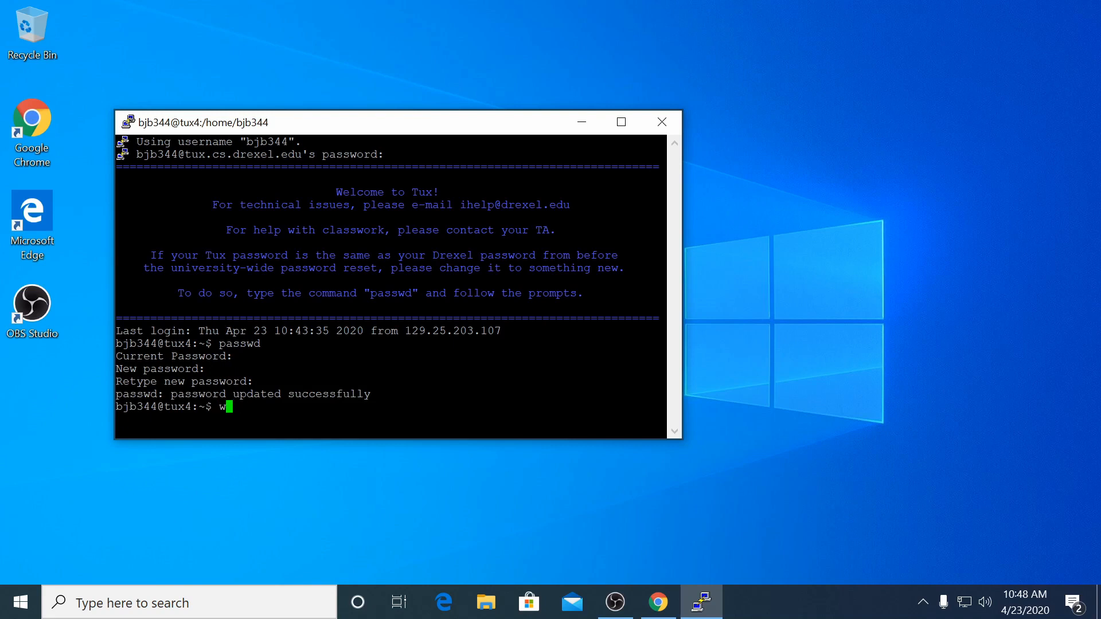
pyautogui.write('exit')
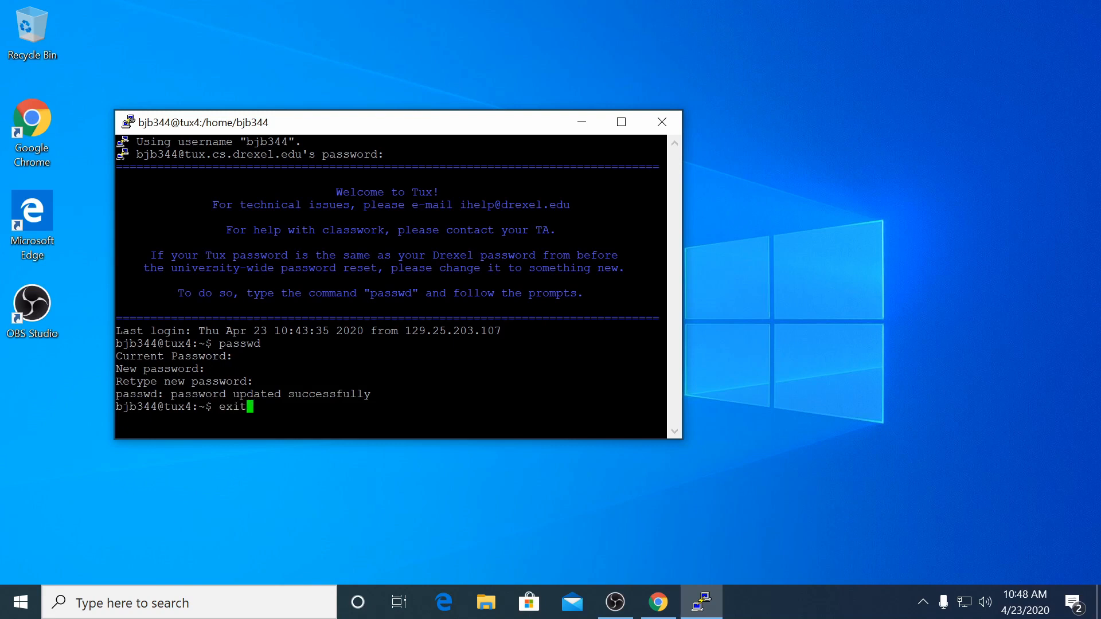